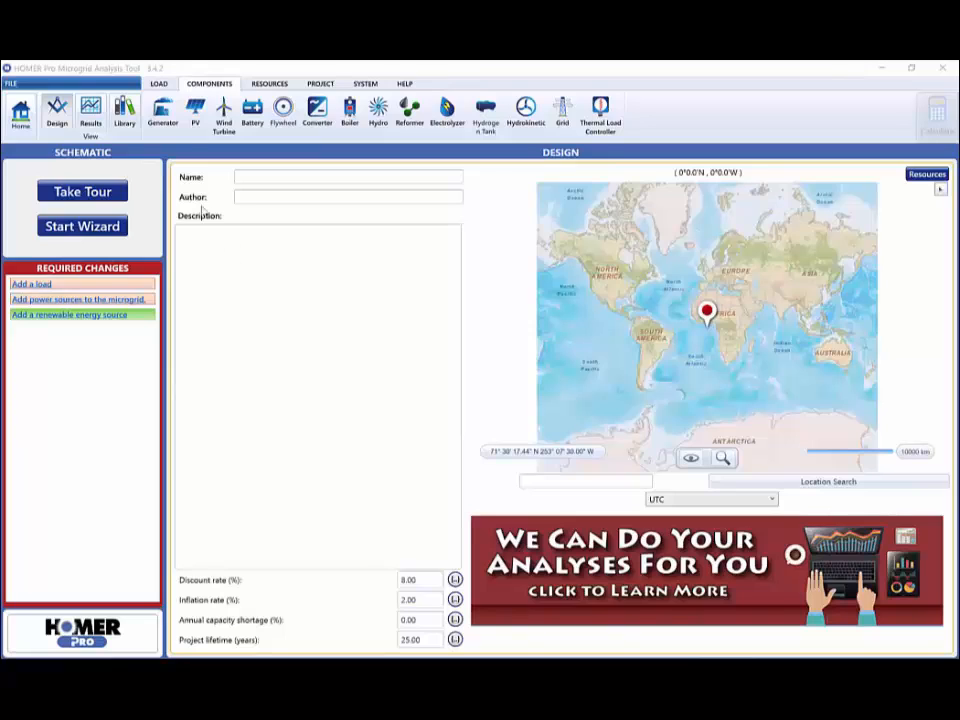
Begin adding Electric Load #1 from the LOAD commands
click(158, 84)
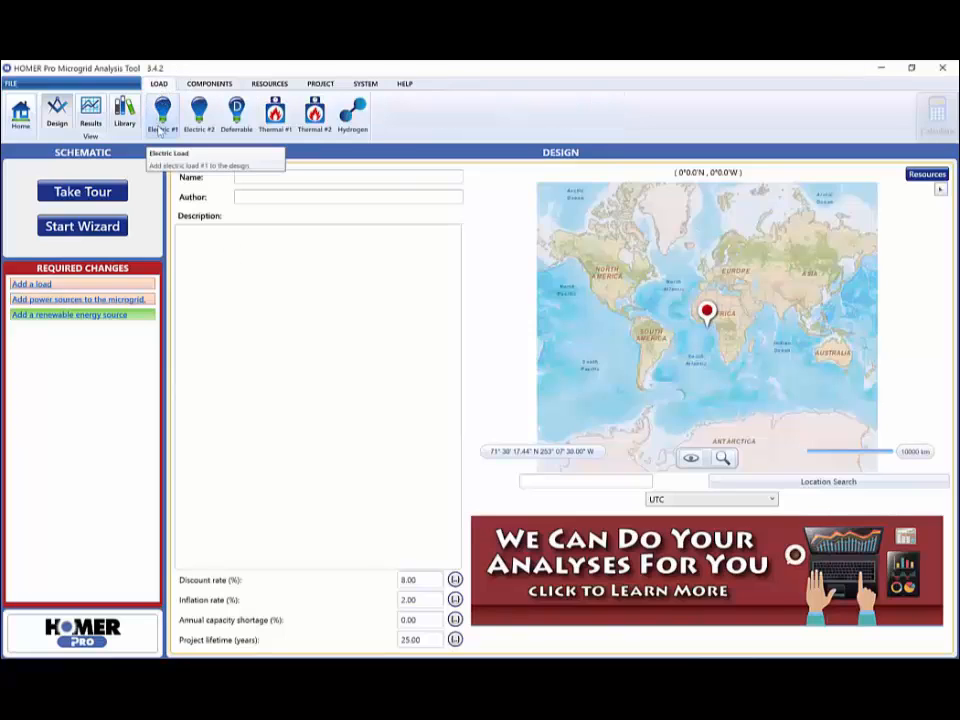
click(162, 112)
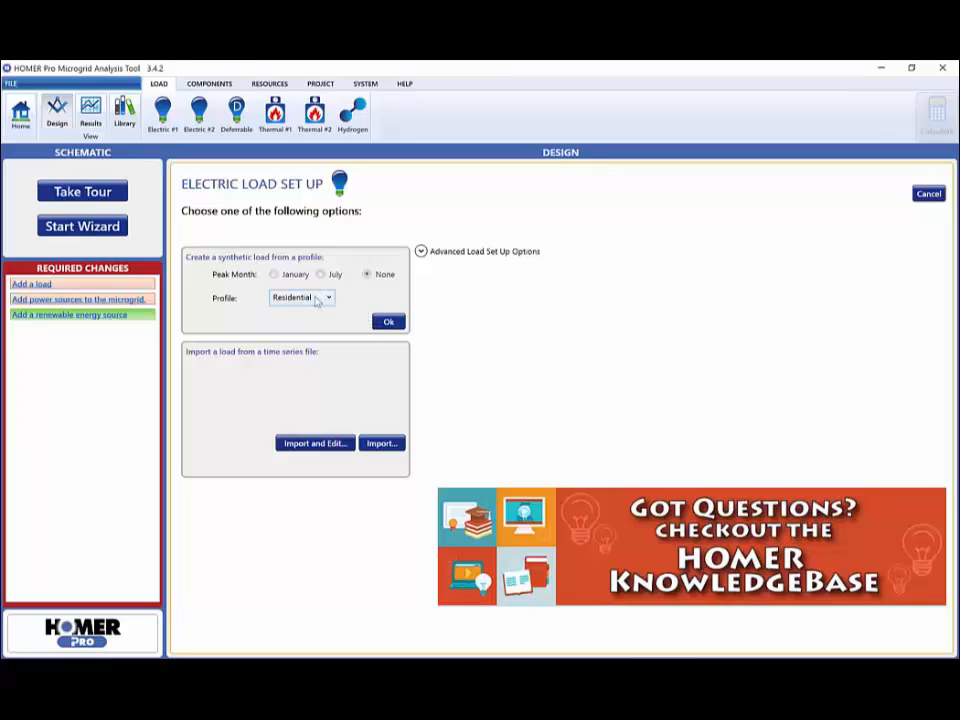
Create a synthetic Commercial load with July as the peak month
click(328, 296)
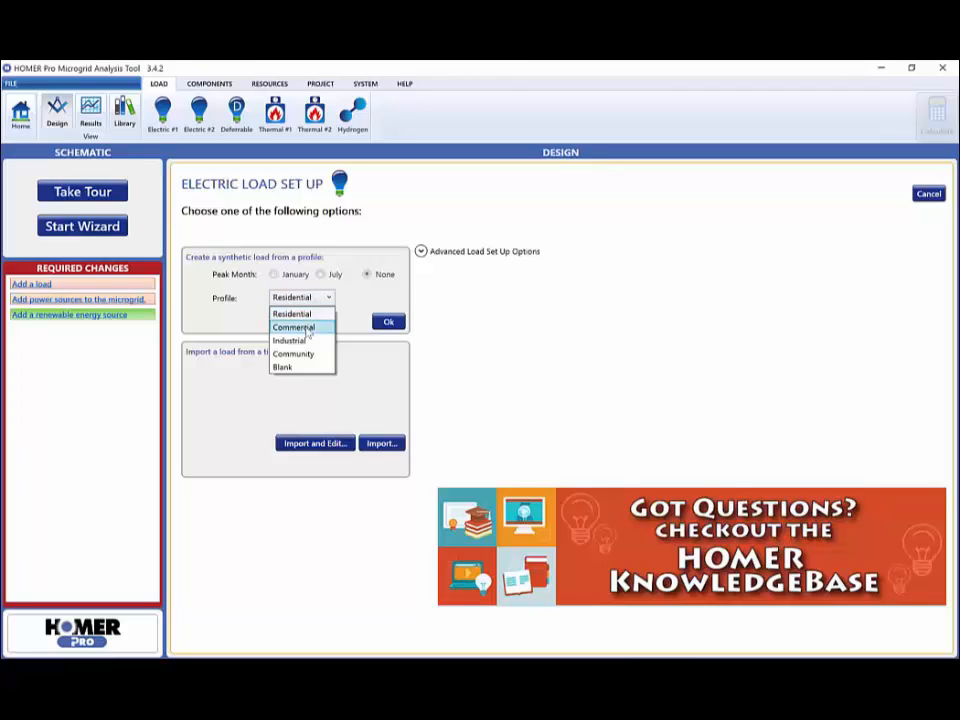
click(294, 328)
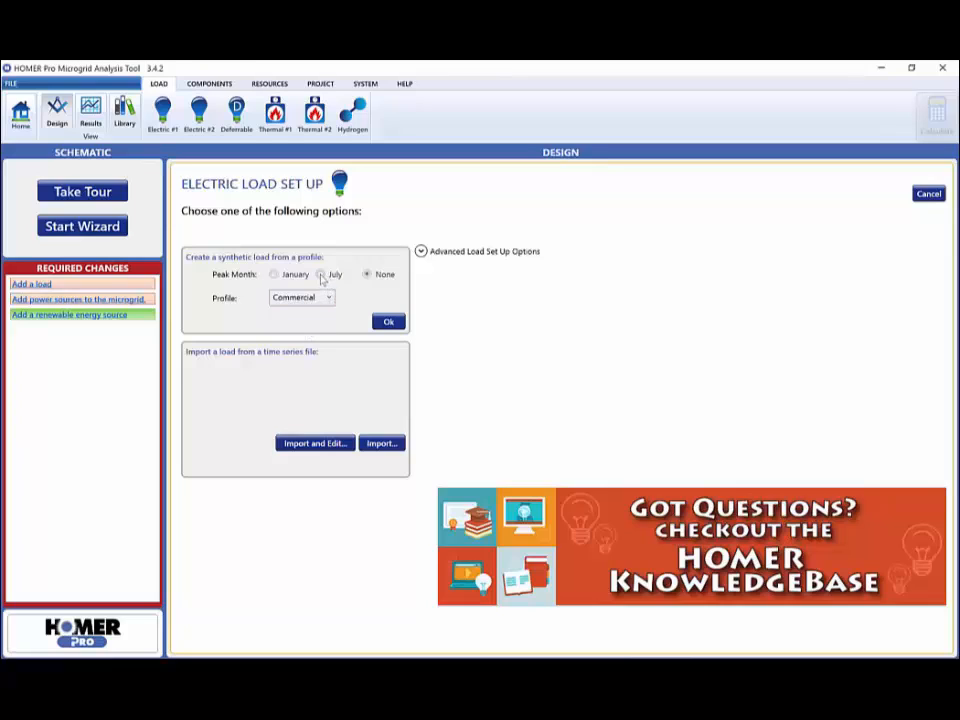
click(320, 274)
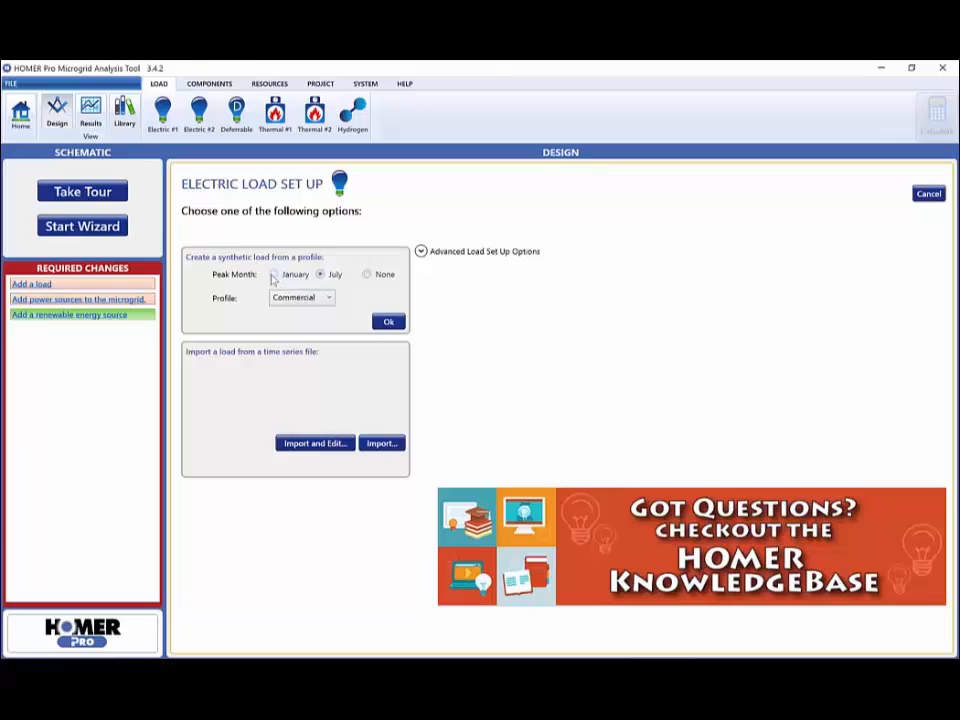
click(388, 320)
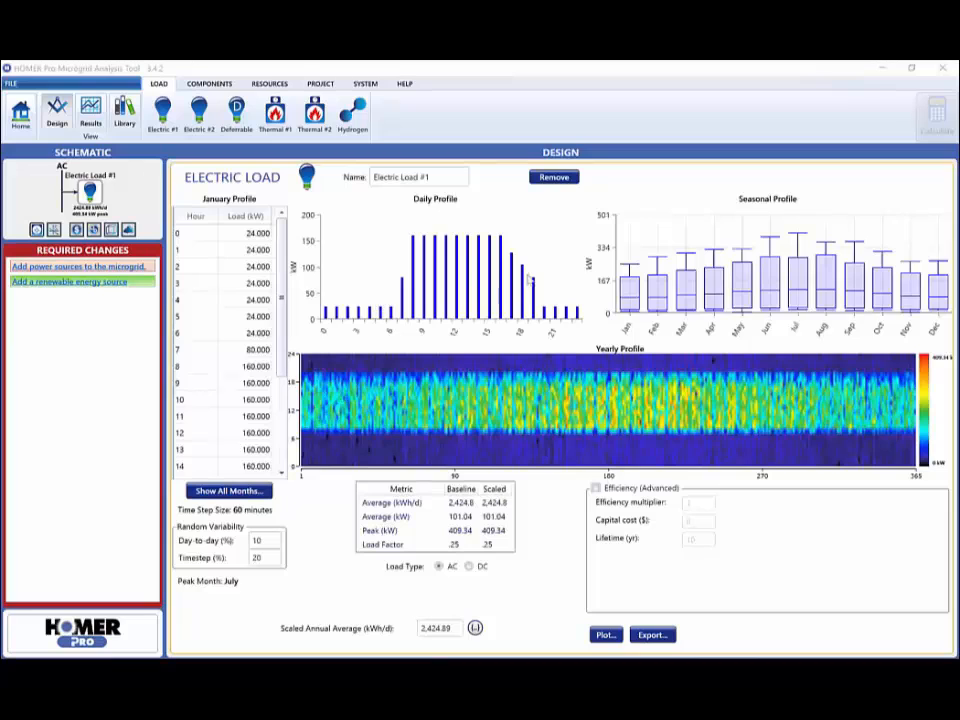
mouse_move(798, 268)
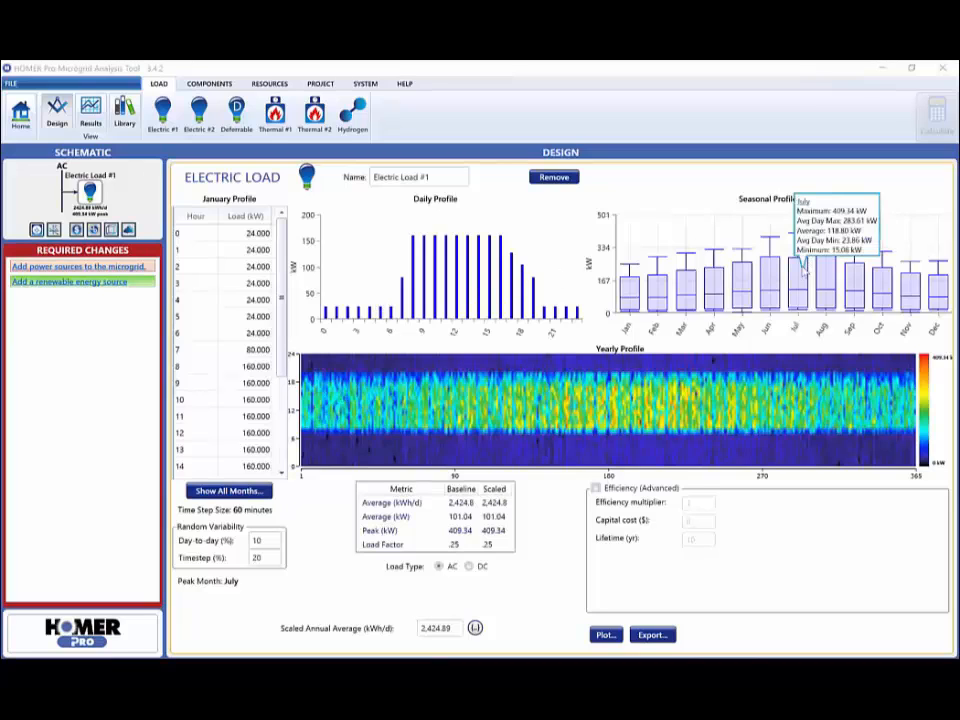
mouse_move(796, 290)
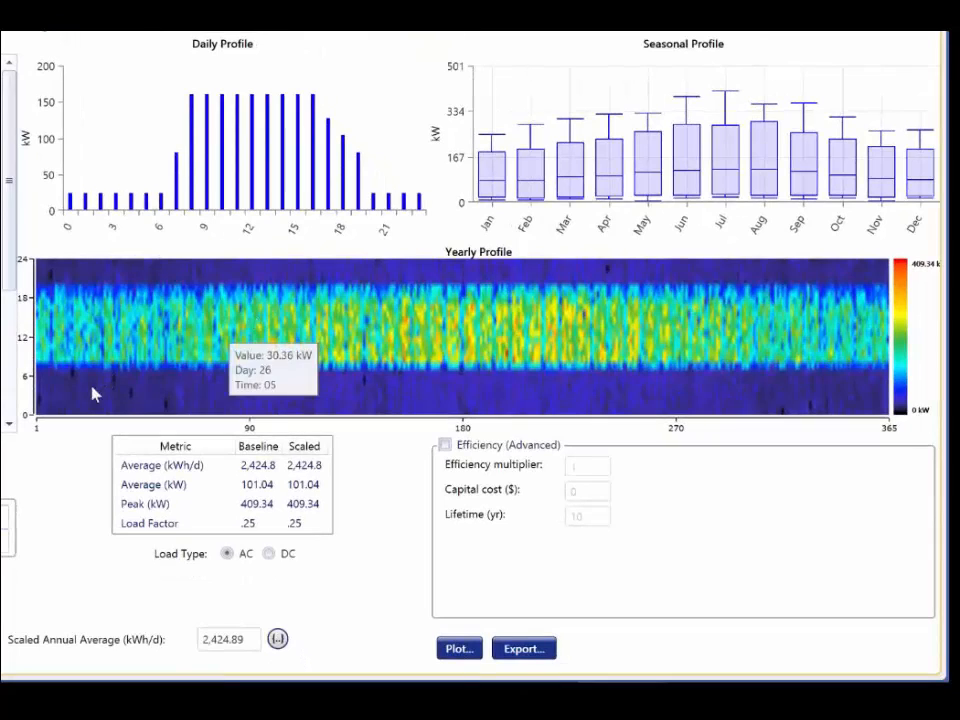
mouse_move(42, 410)
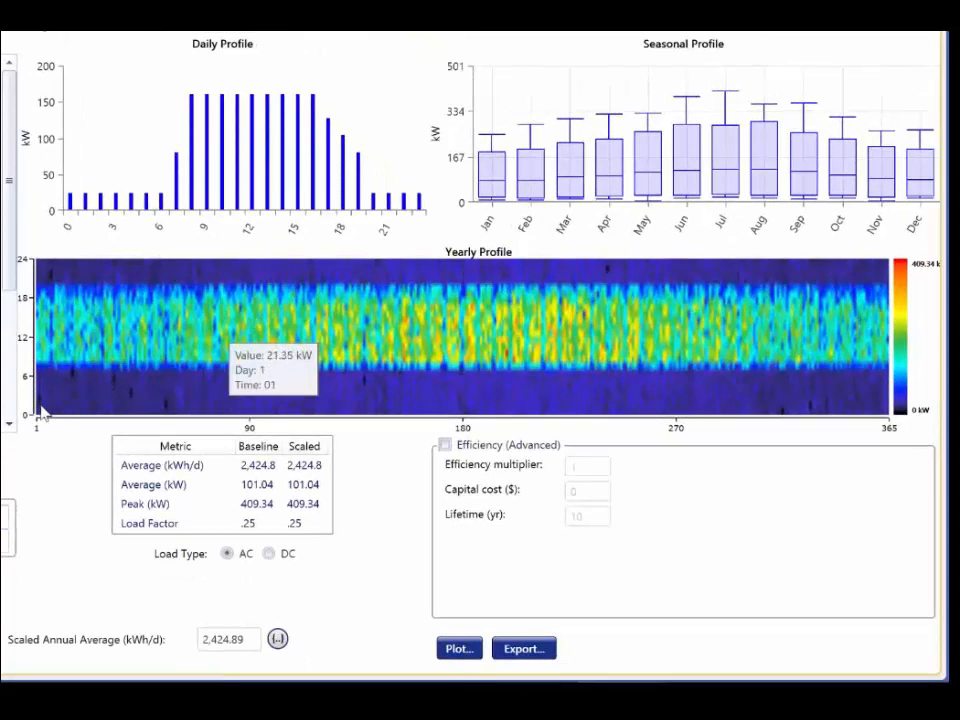
mouse_move(48, 400)
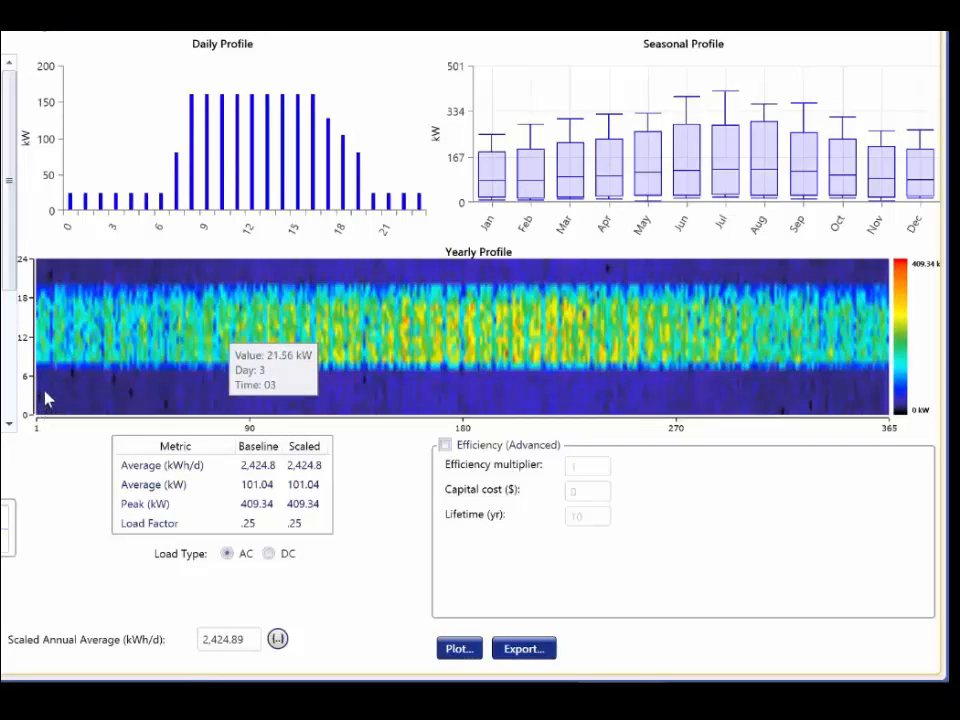
mouse_move(52, 376)
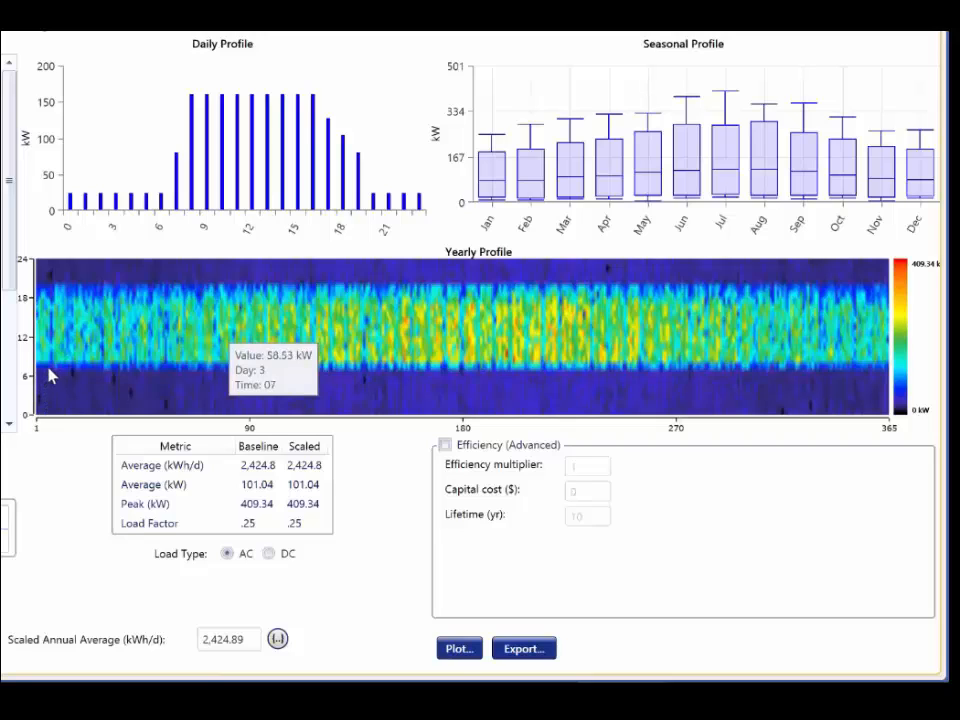
mouse_move(68, 380)
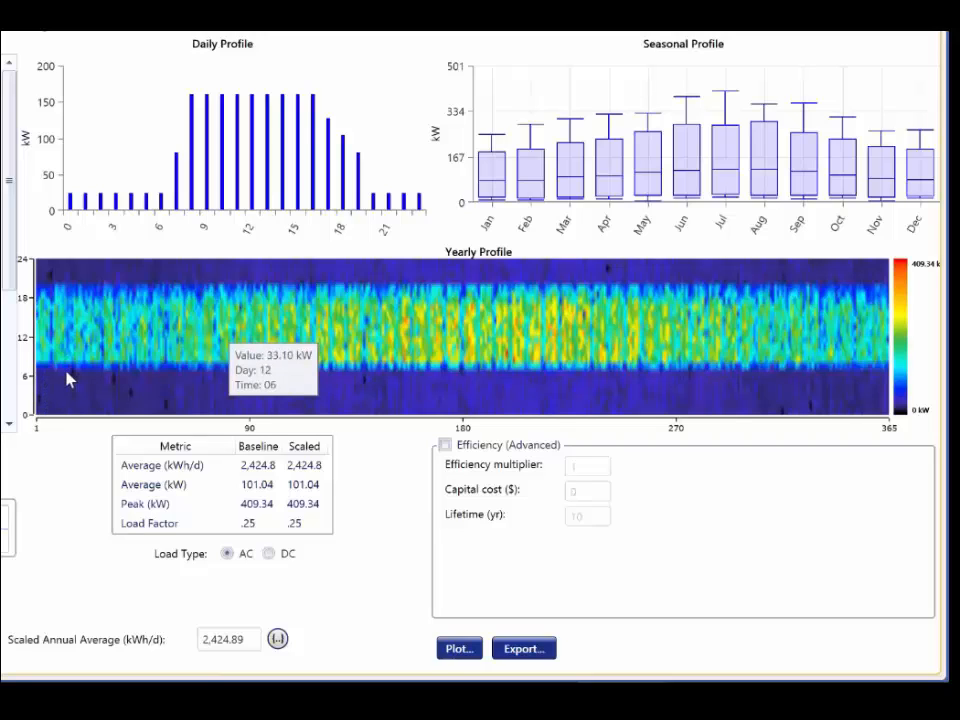
mouse_move(88, 384)
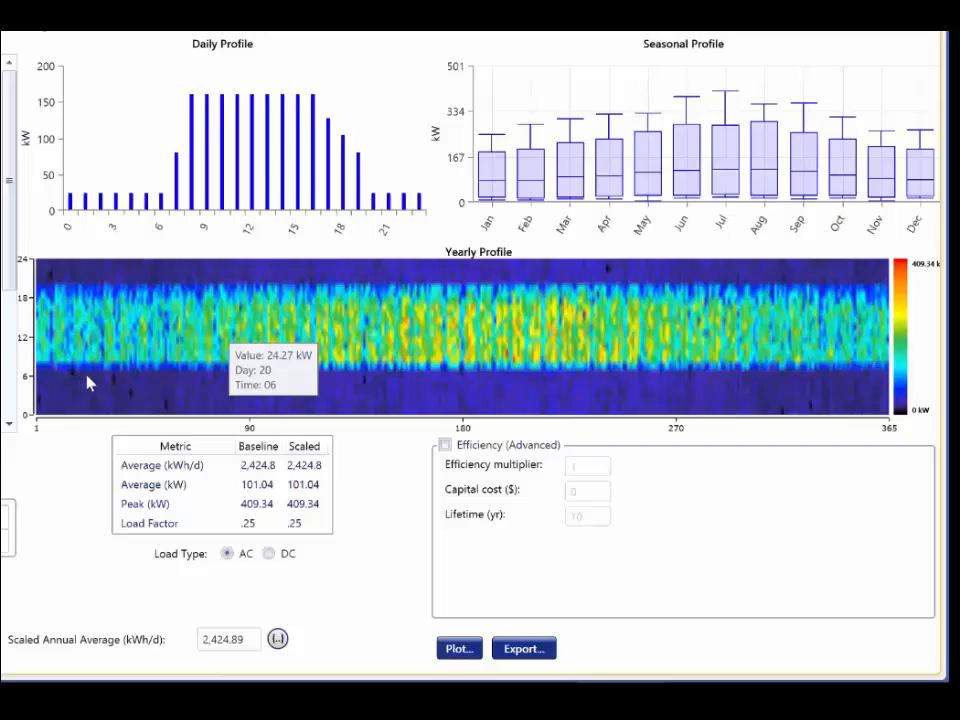
mouse_move(96, 384)
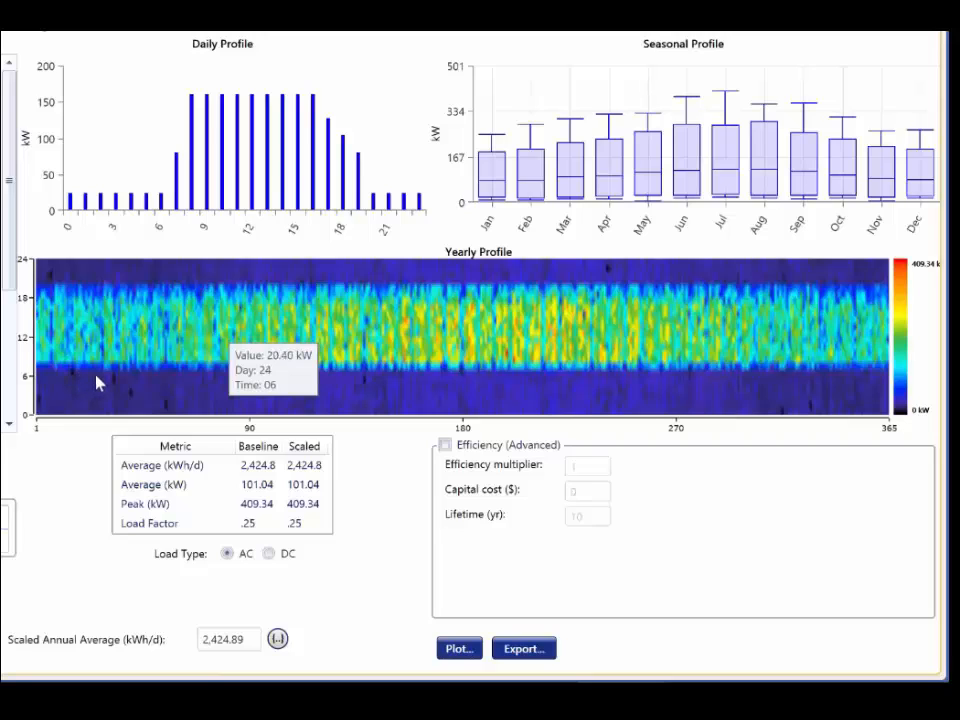
mouse_move(110, 384)
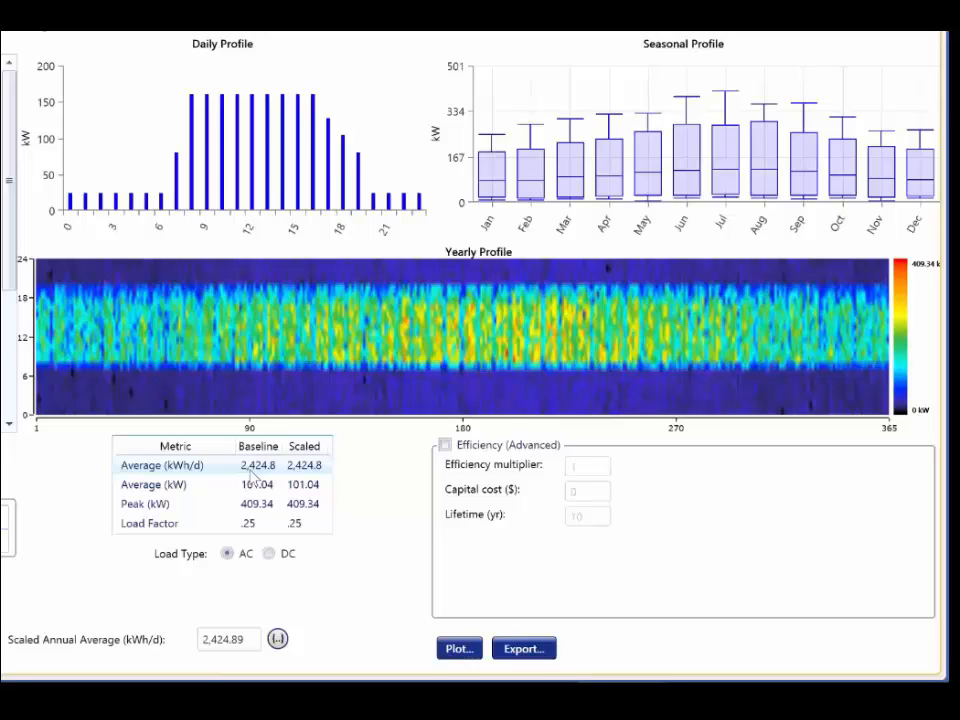
mouse_move(240, 492)
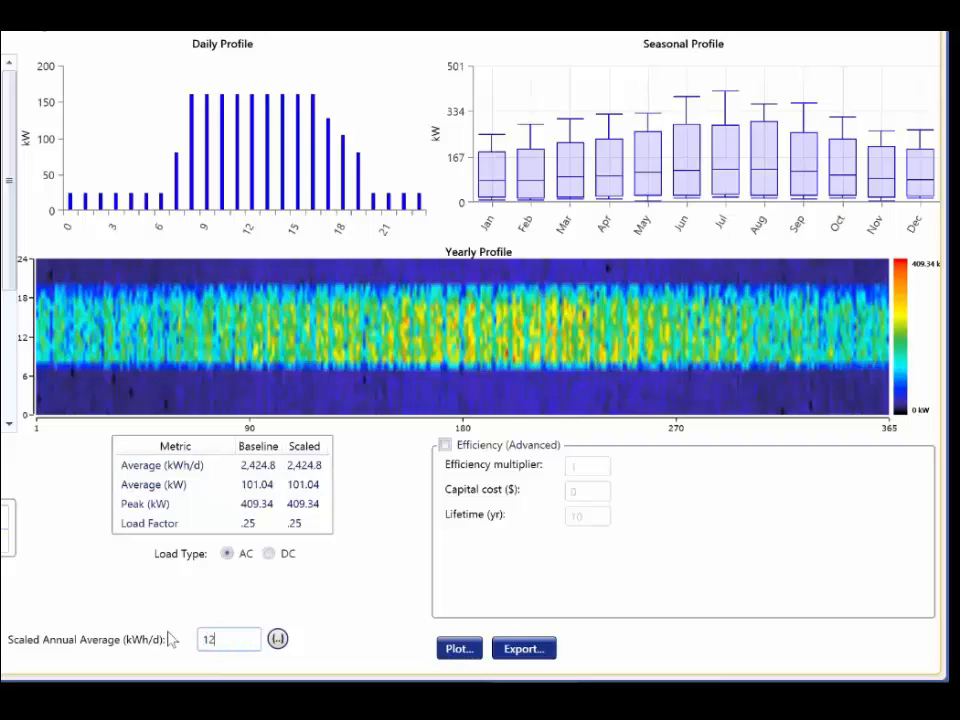
Apply a scaled annual average of 1212.45 kWh/d and show the load's time series plot
text(12.45)
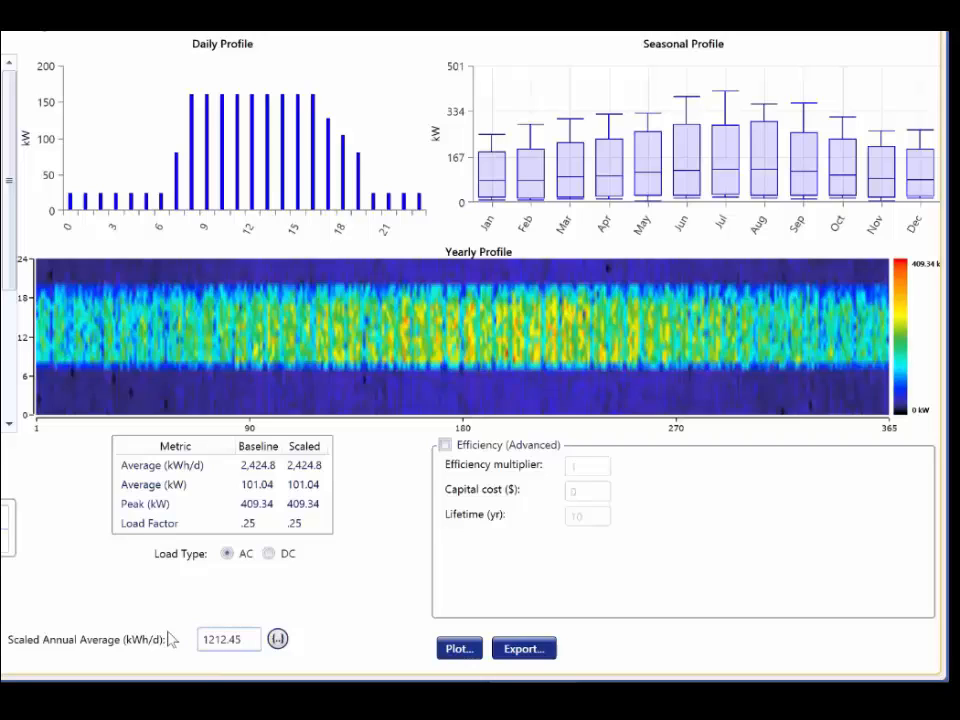
click(460, 648)
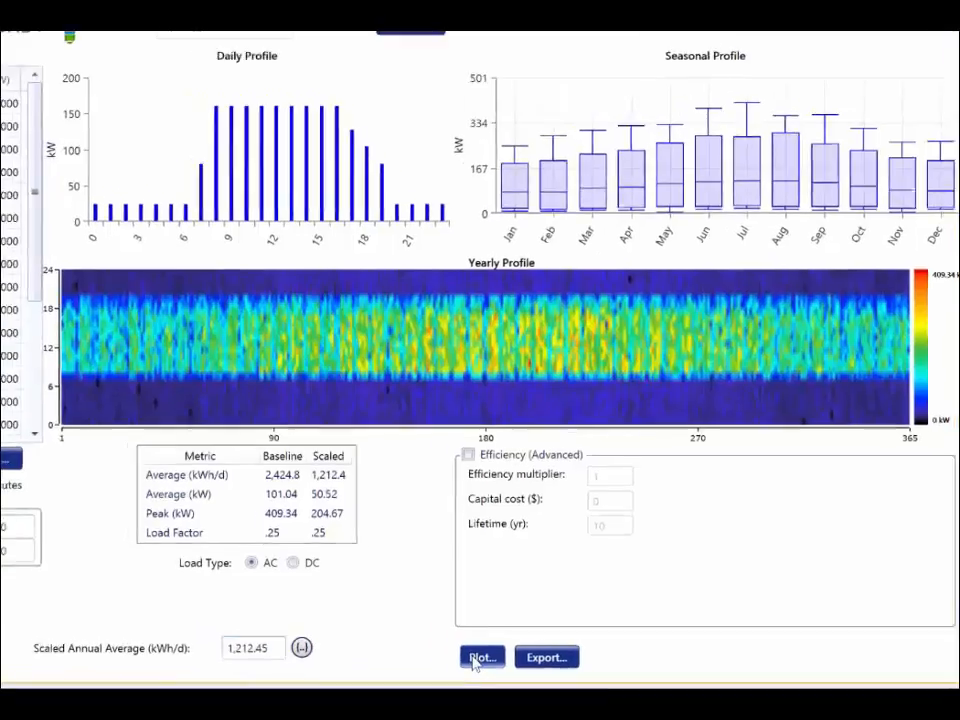
click(482, 656)
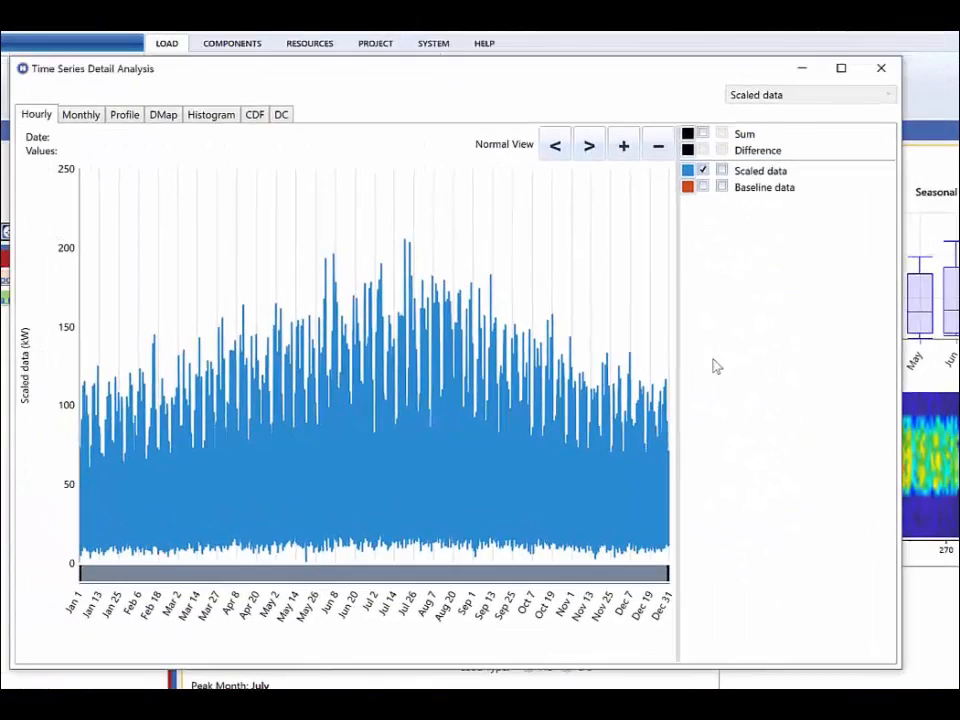
mouse_move(688, 300)
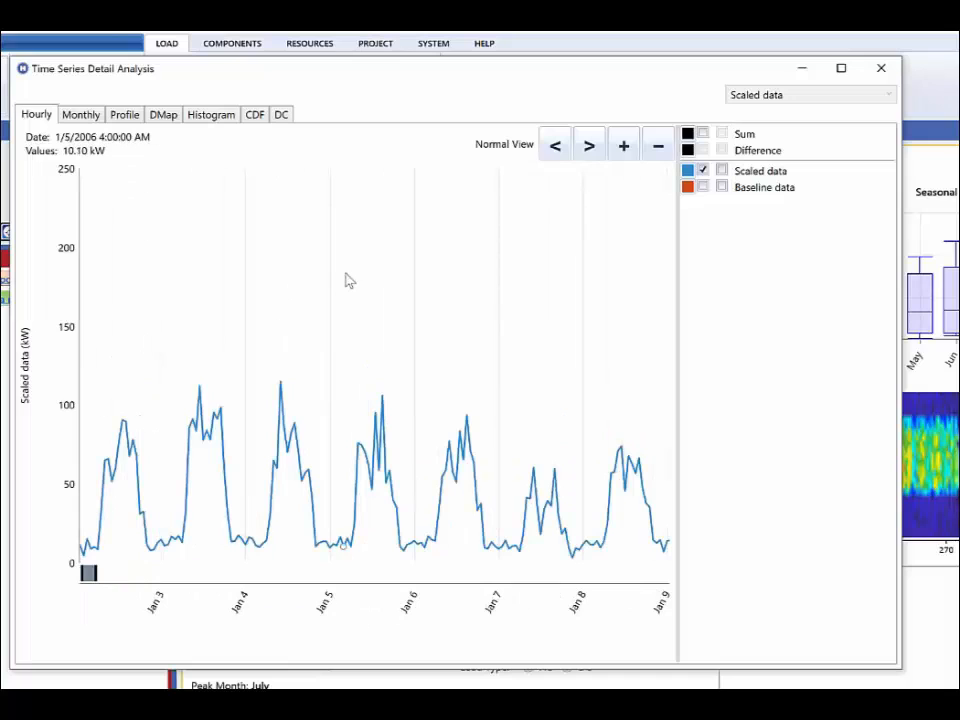
Zoom the hourly chart to Jan 3–9 and add the baseline data series
click(588, 144)
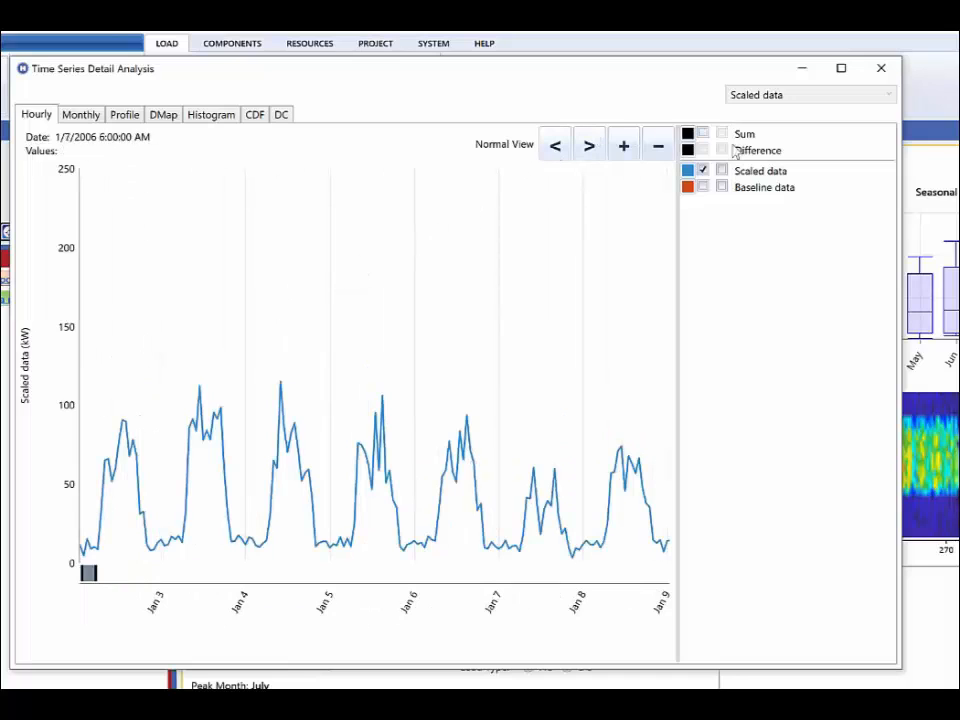
click(702, 188)
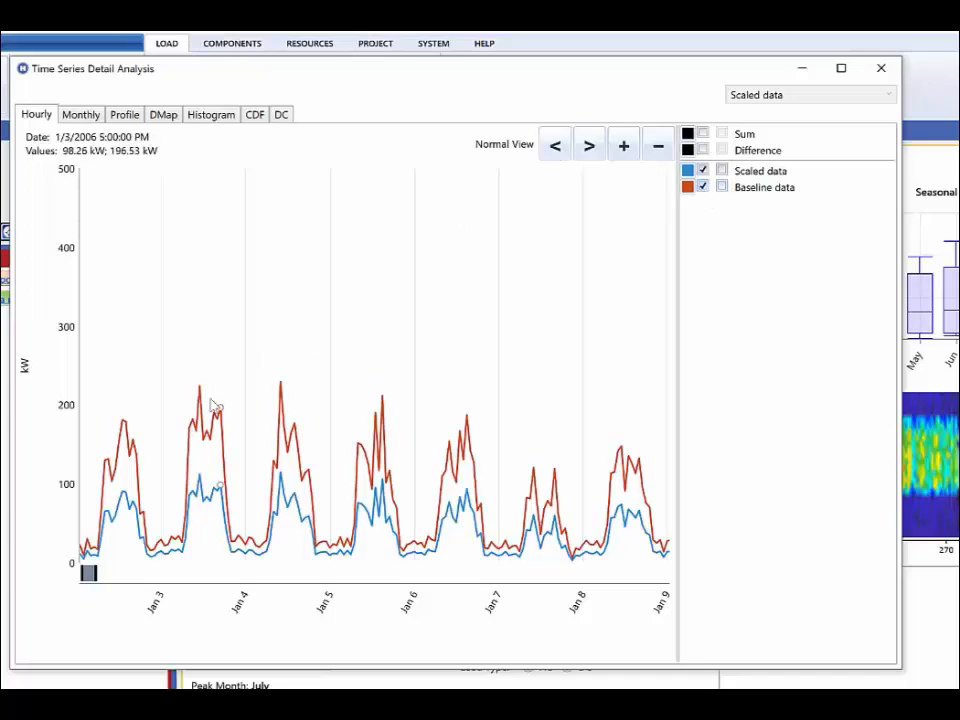
mouse_move(128, 444)
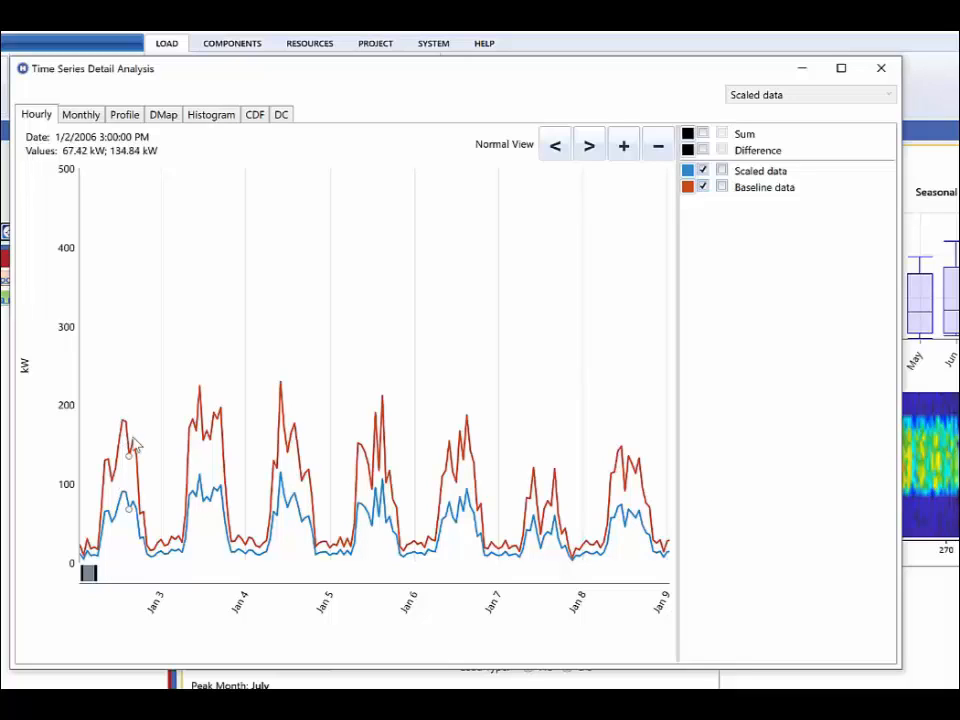
Read hourly values showing scaled load at half the baseline, e.g. 77.94 vs 155.88 kW
click(588, 144)
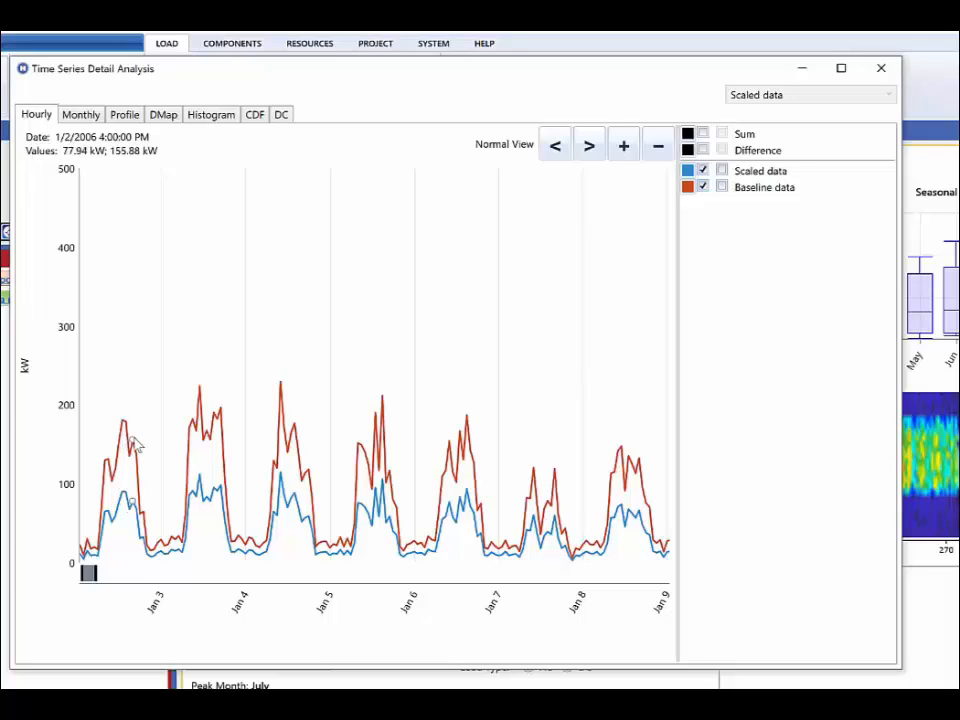